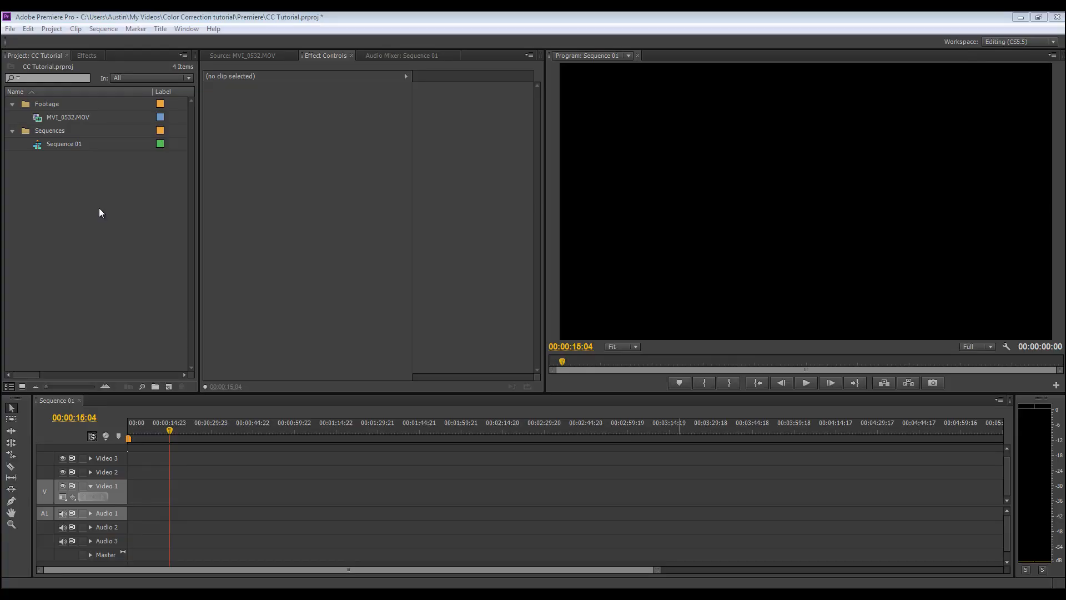
Load MVI_0532.MOV from the Project panel into the Source Monitor.
left_click(68, 117)
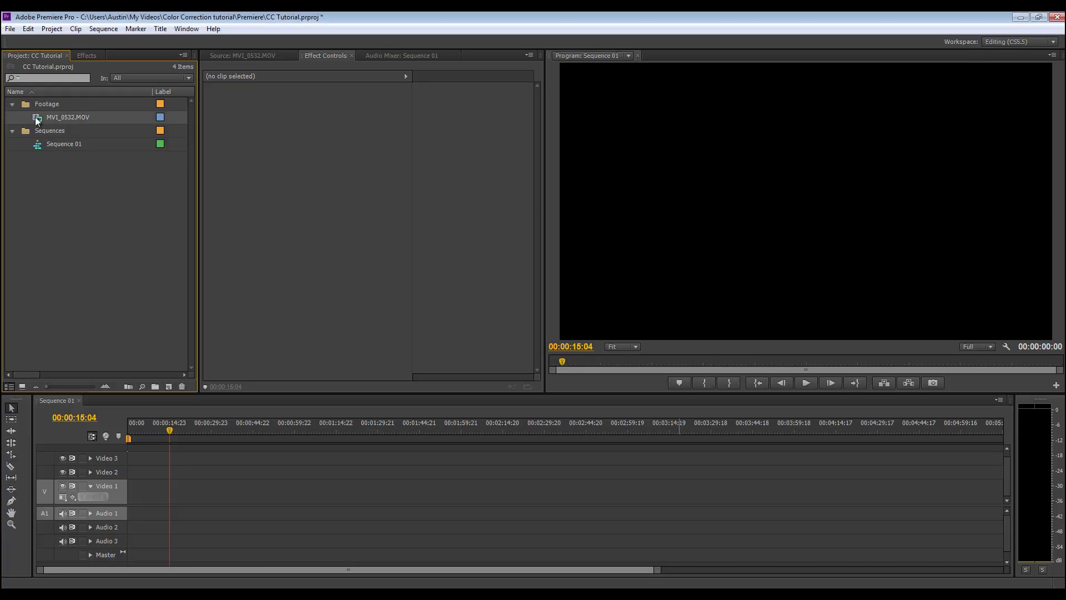
double_click(68, 116)
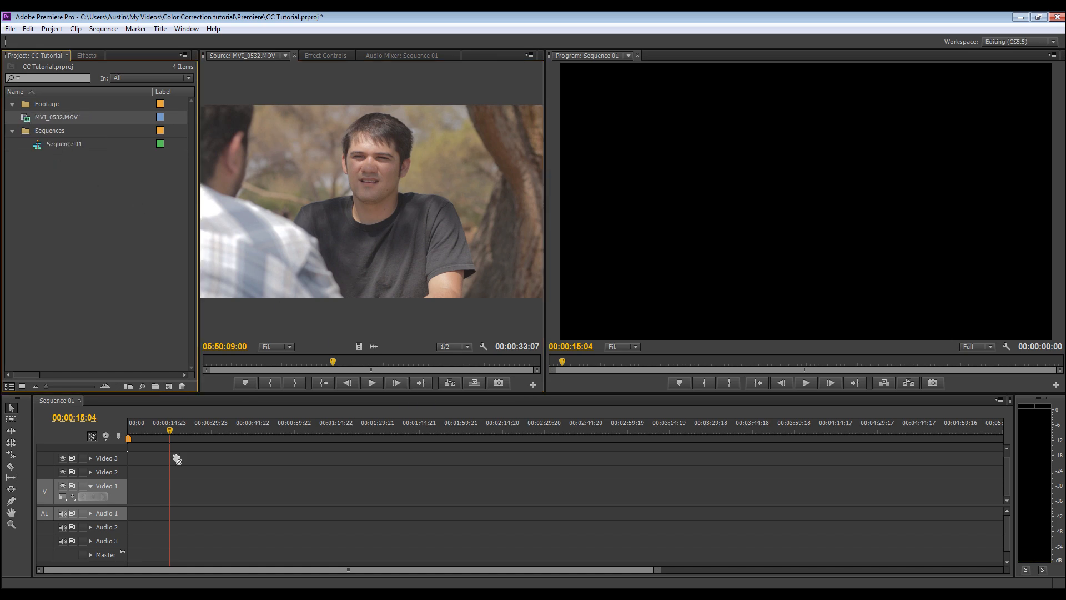
Place MVI_0532.MOV on Video 1 of Sequence 01 and list the effects for Fast Color Corrector.
left_click_drag(57, 117, 173, 493)
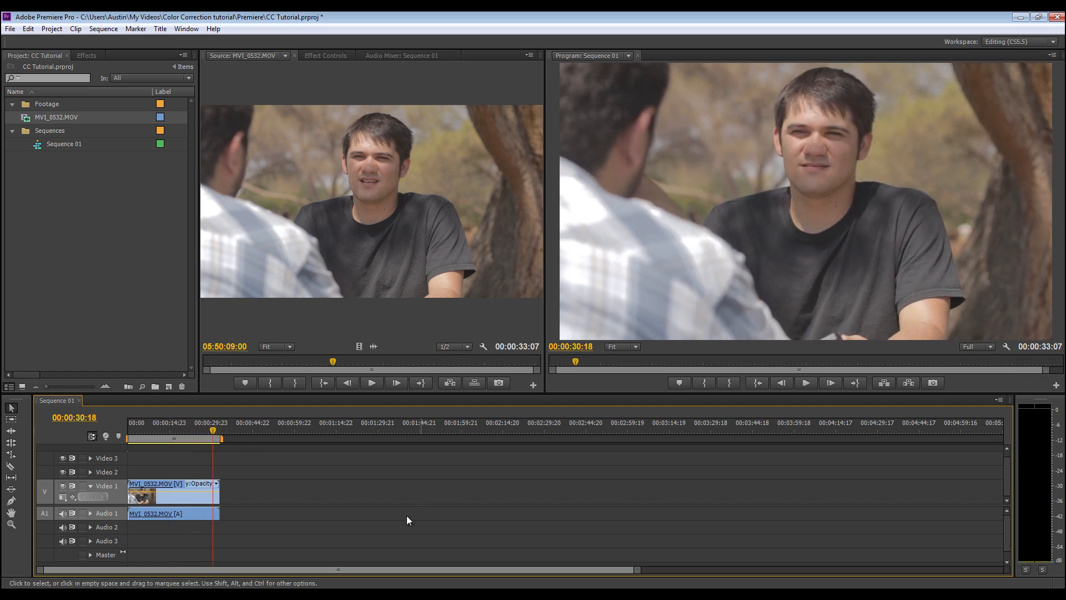
left_click(86, 55)
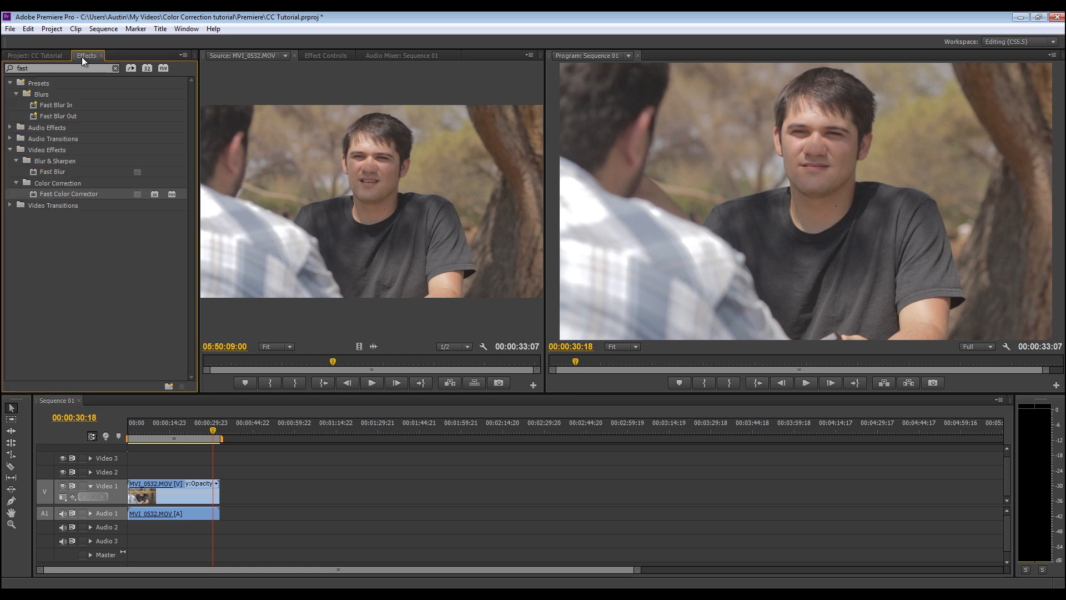
mouse_move(47, 162)
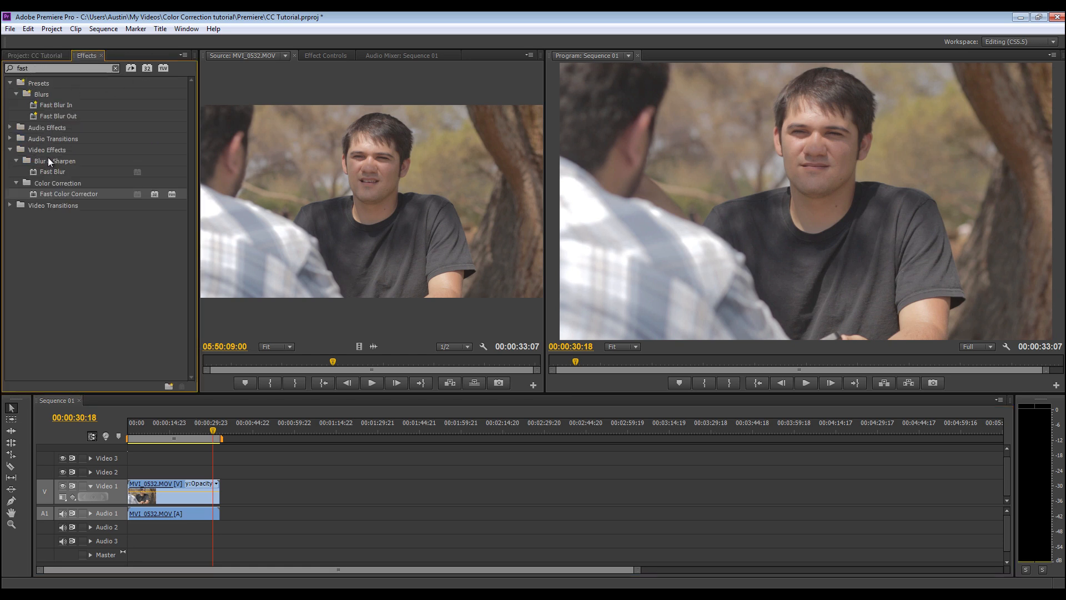
mouse_move(234, 394)
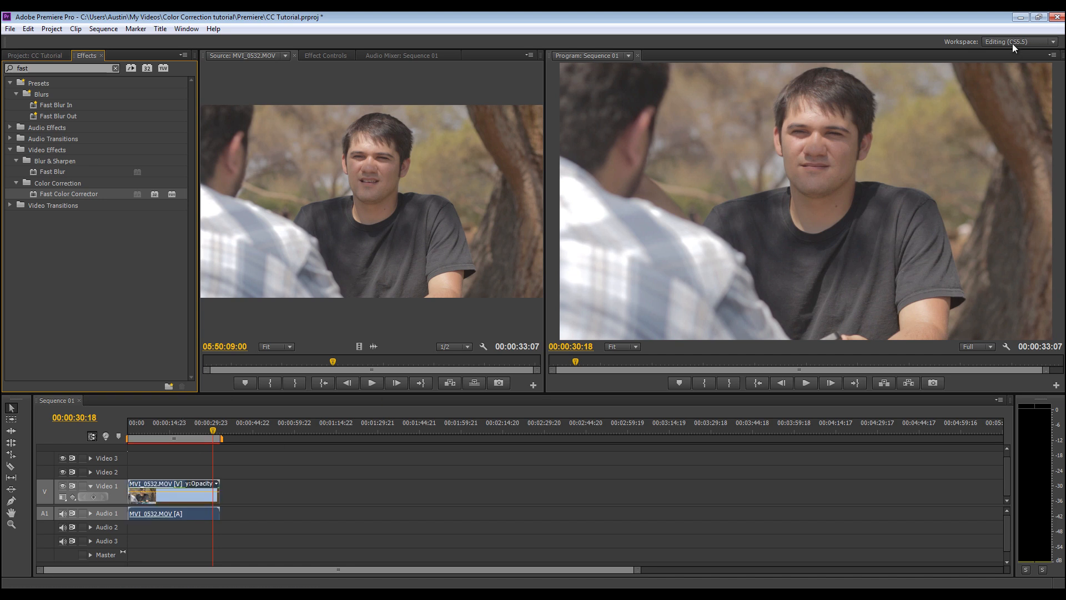
Choose Color Correction from the Workspace dropdown so the waveform scope shows.
left_click(1019, 41)
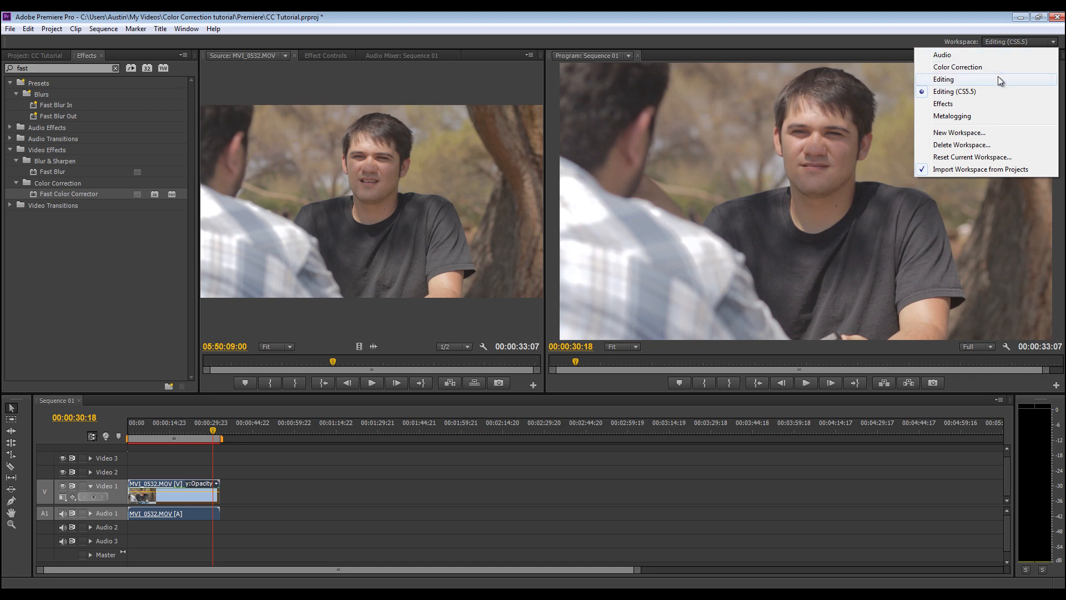
mouse_move(999, 91)
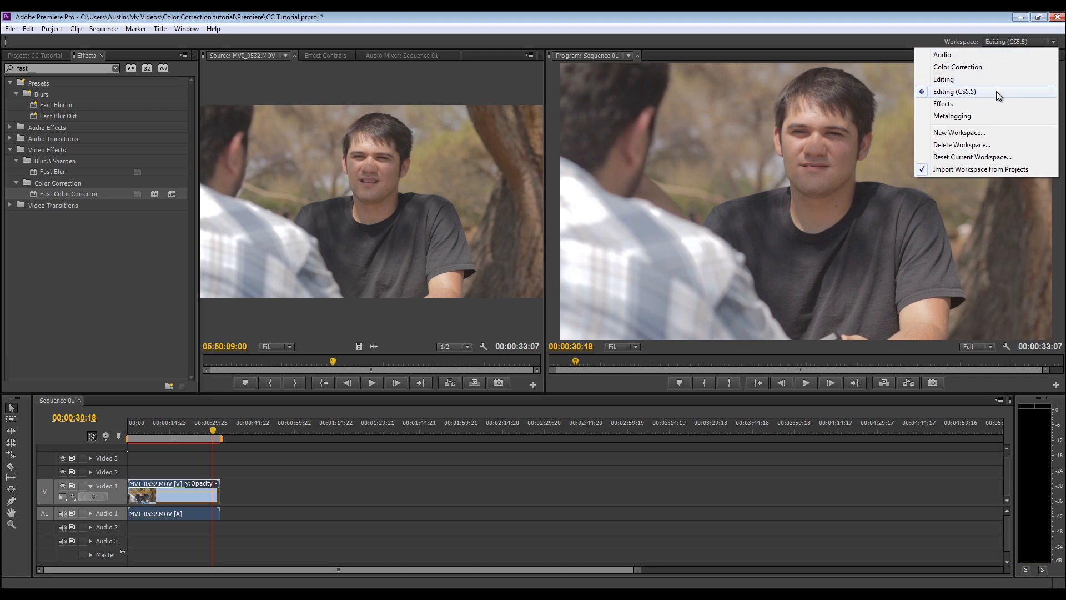
left_click(957, 67)
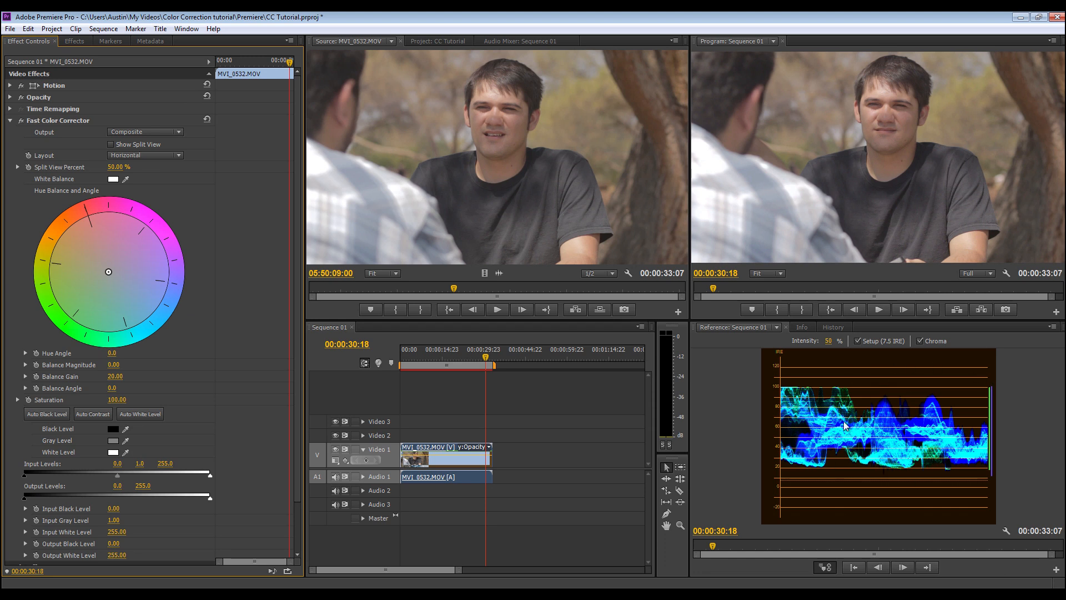
mouse_move(843, 427)
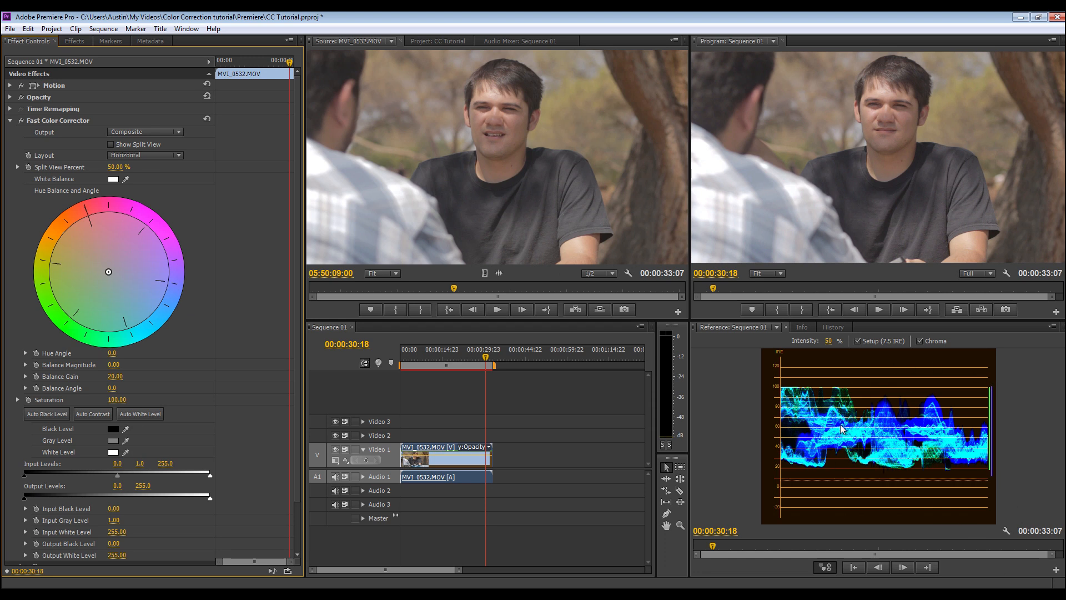
mouse_move(836, 436)
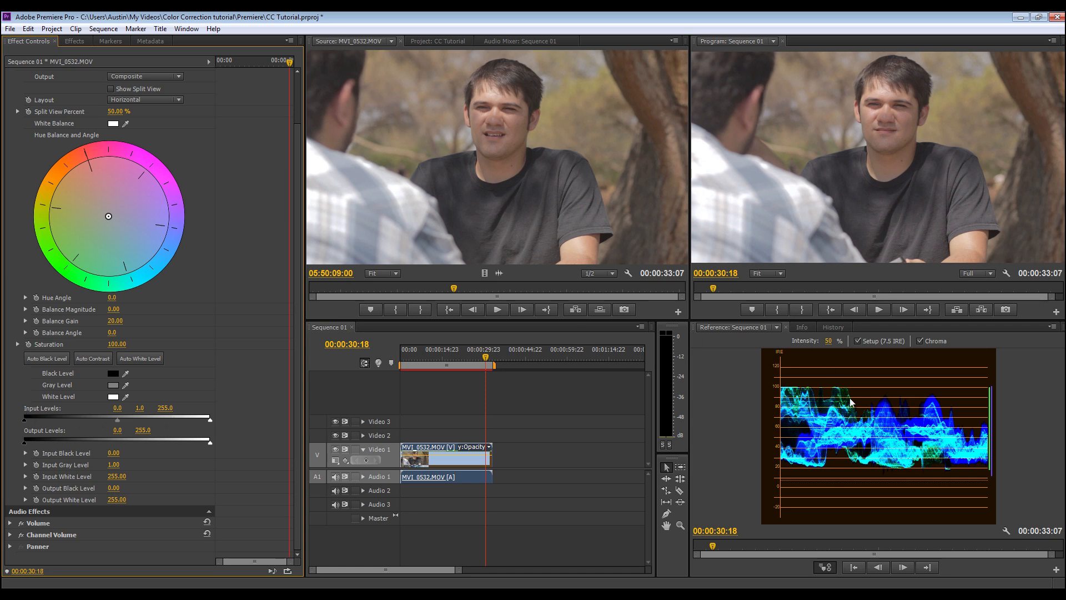
mouse_move(791, 398)
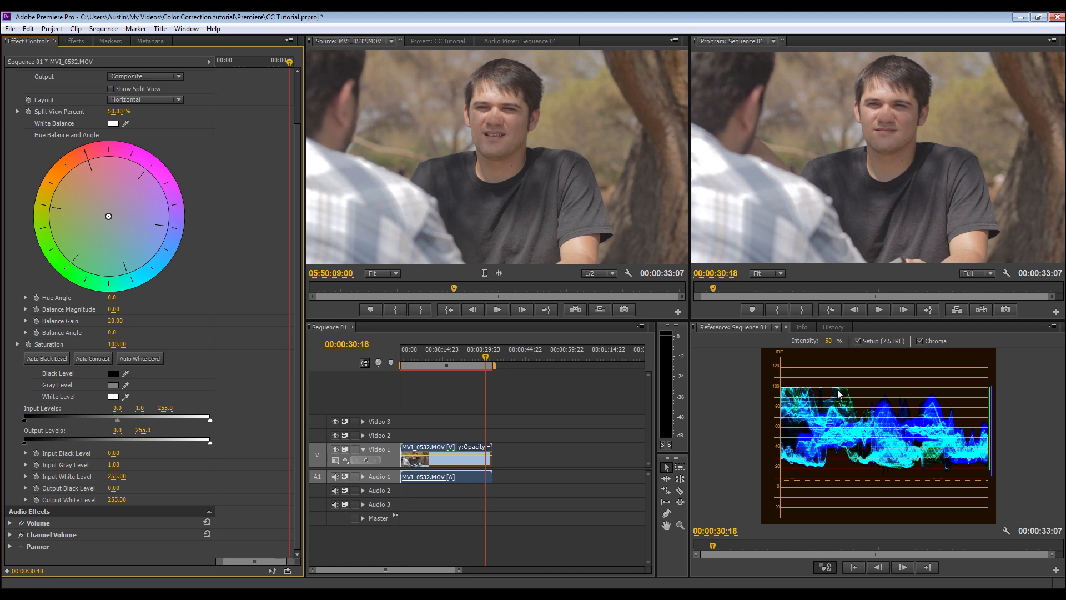
mouse_move(944, 393)
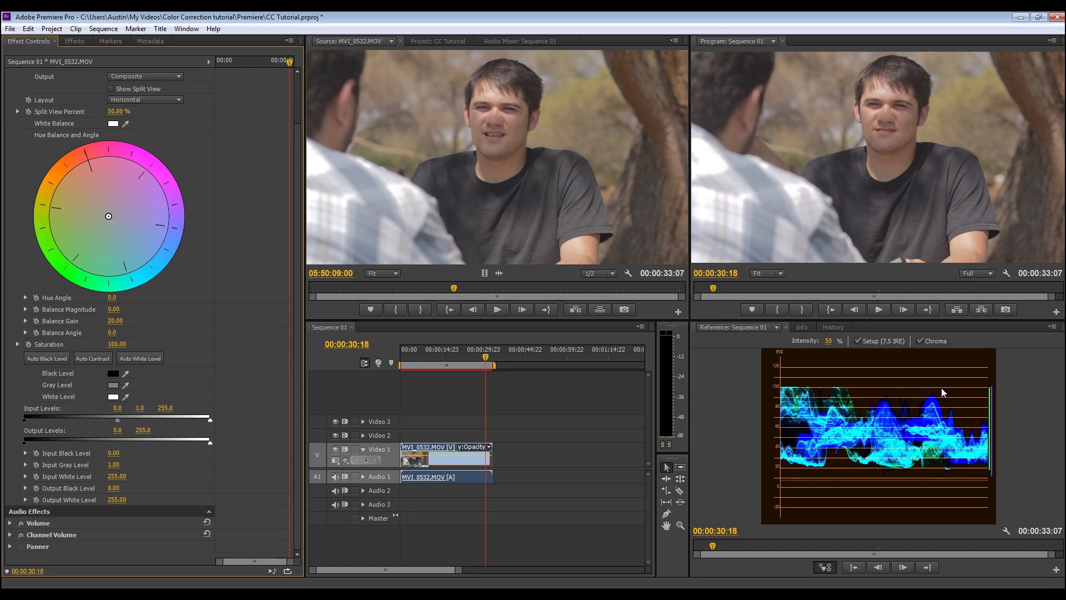
mouse_move(906, 488)
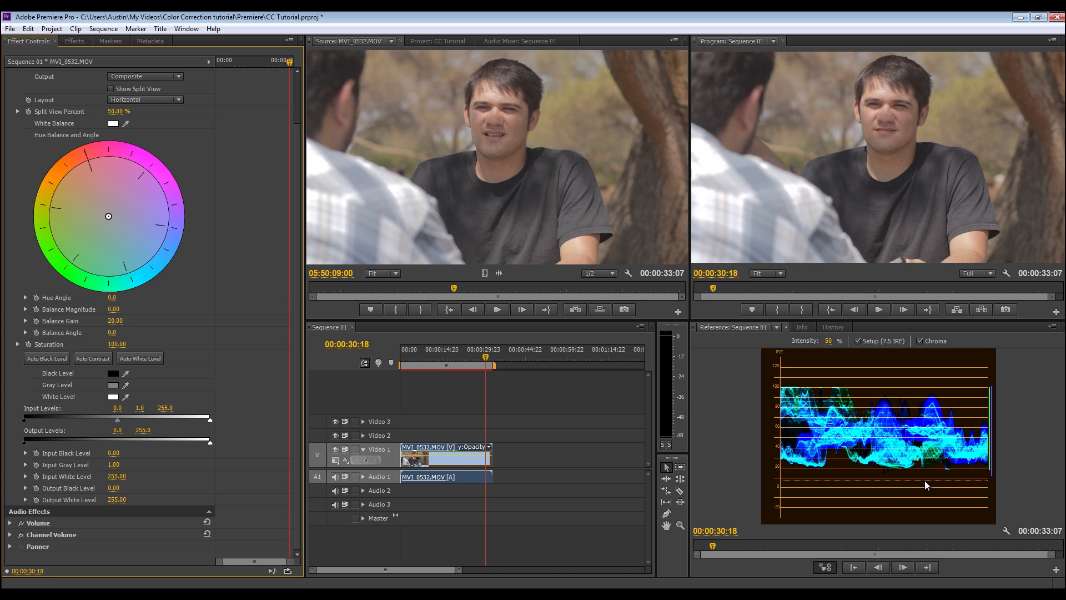
mouse_move(925, 484)
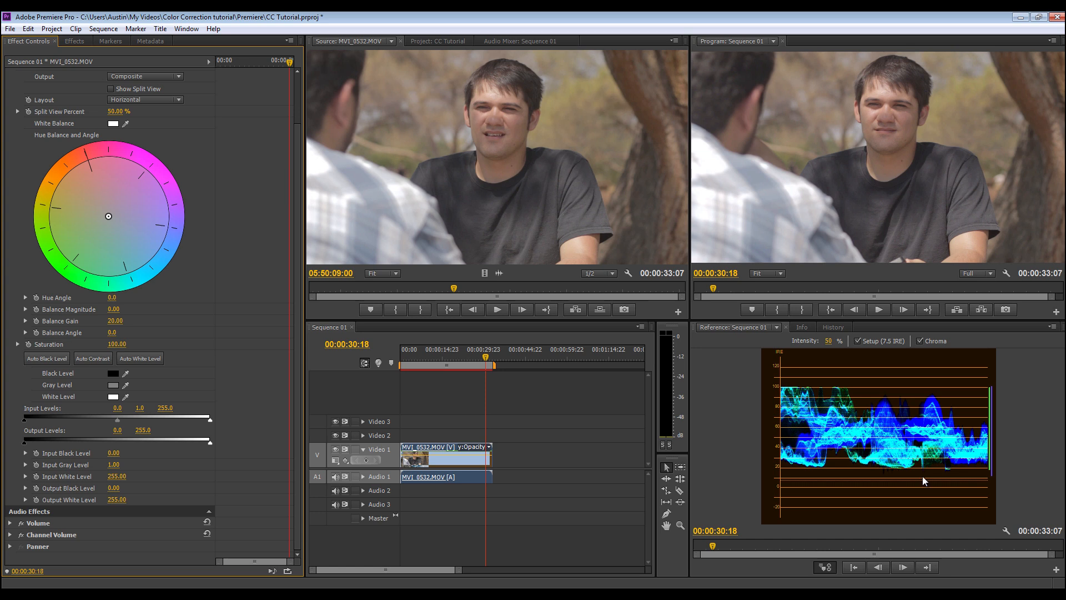
mouse_move(905, 474)
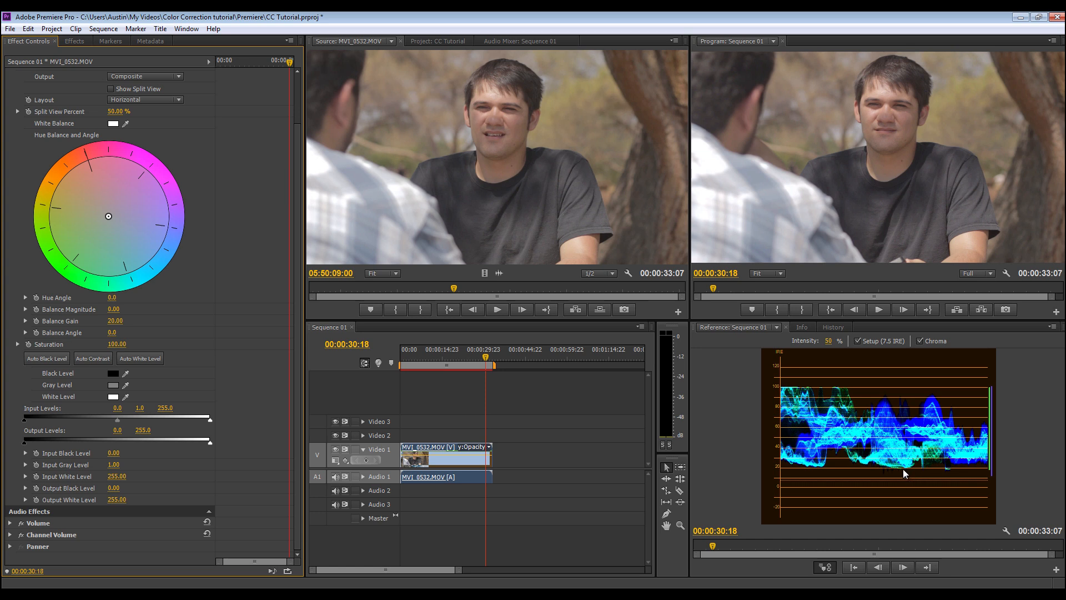
mouse_move(816, 414)
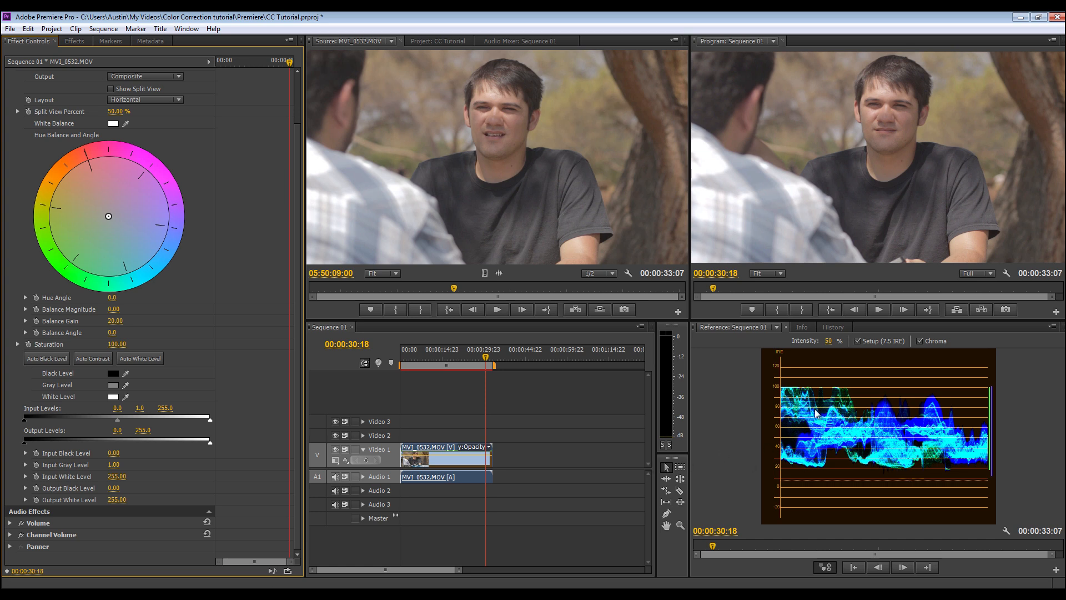
mouse_move(842, 413)
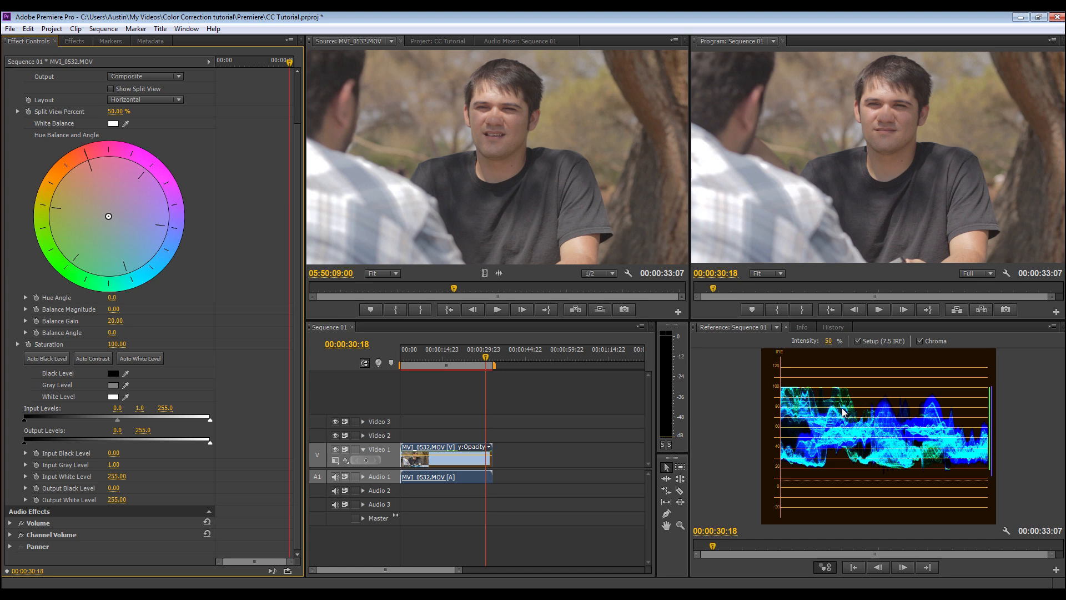
mouse_move(942, 407)
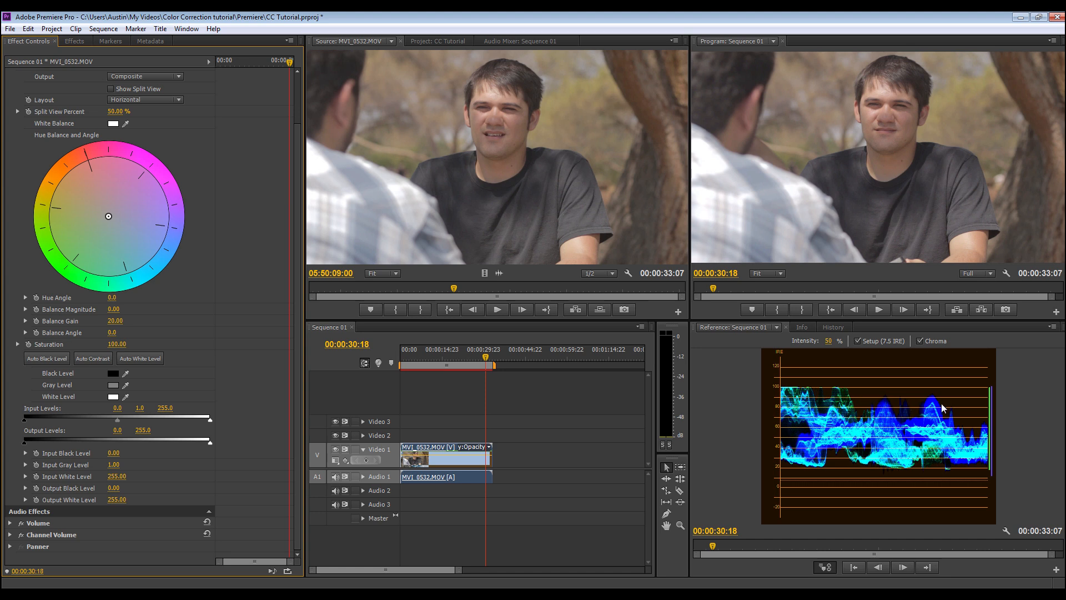
mouse_move(213, 423)
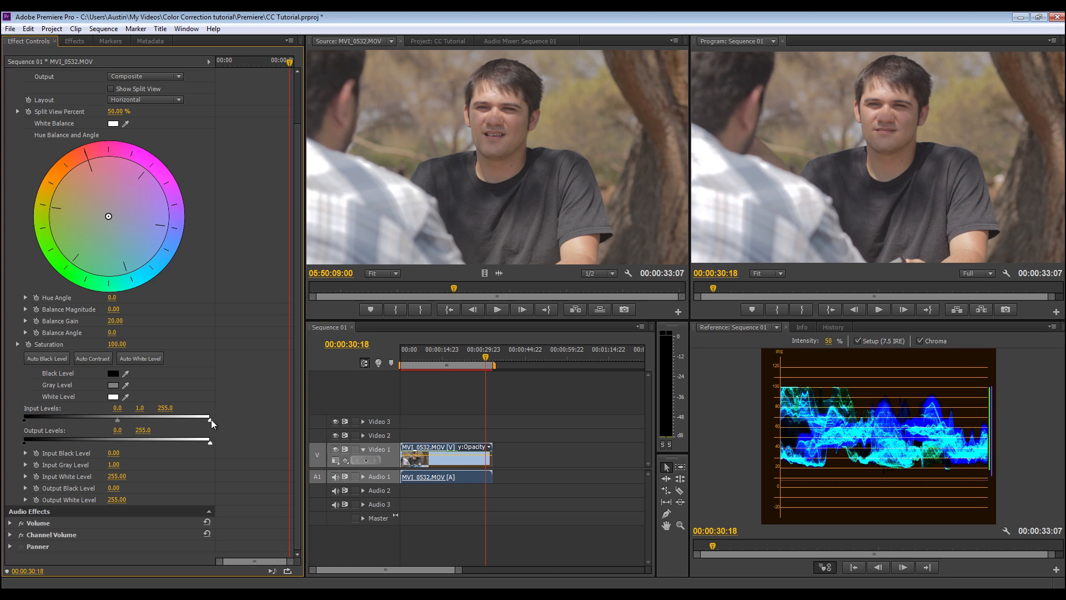
Pull the Fast Color Corrector input white level down to about 200.
left_click_drag(211, 420, 207, 420)
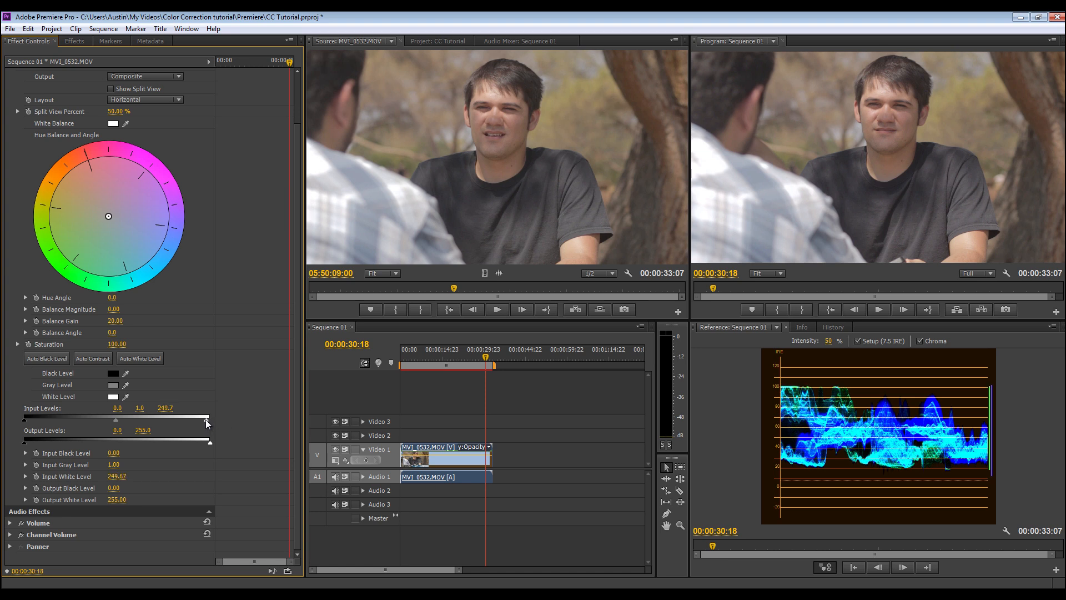
left_click_drag(207, 420, 193, 421)
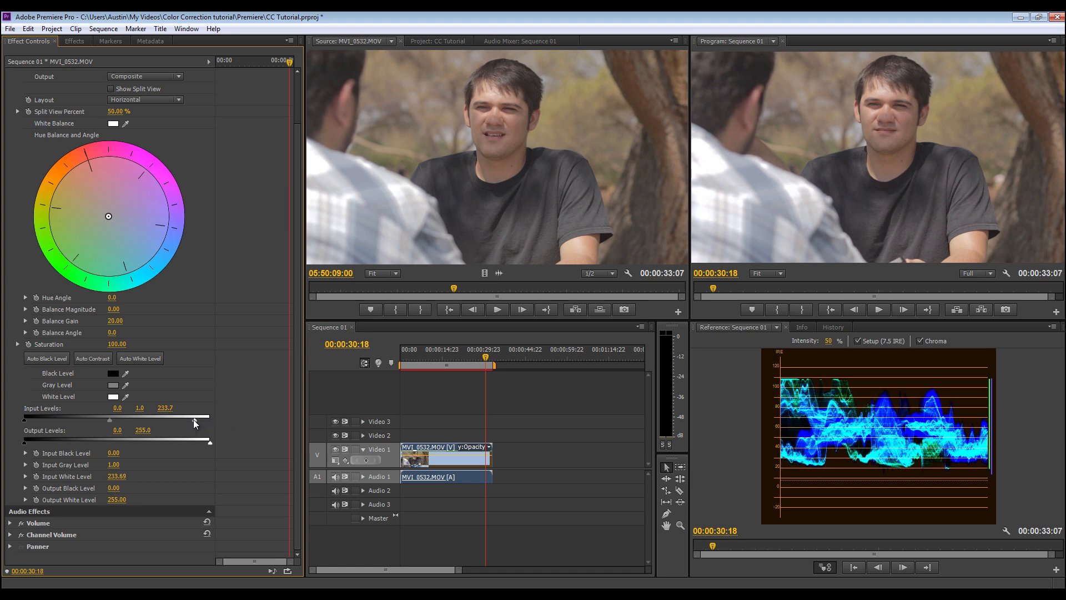
left_click_drag(194, 422, 183, 421)
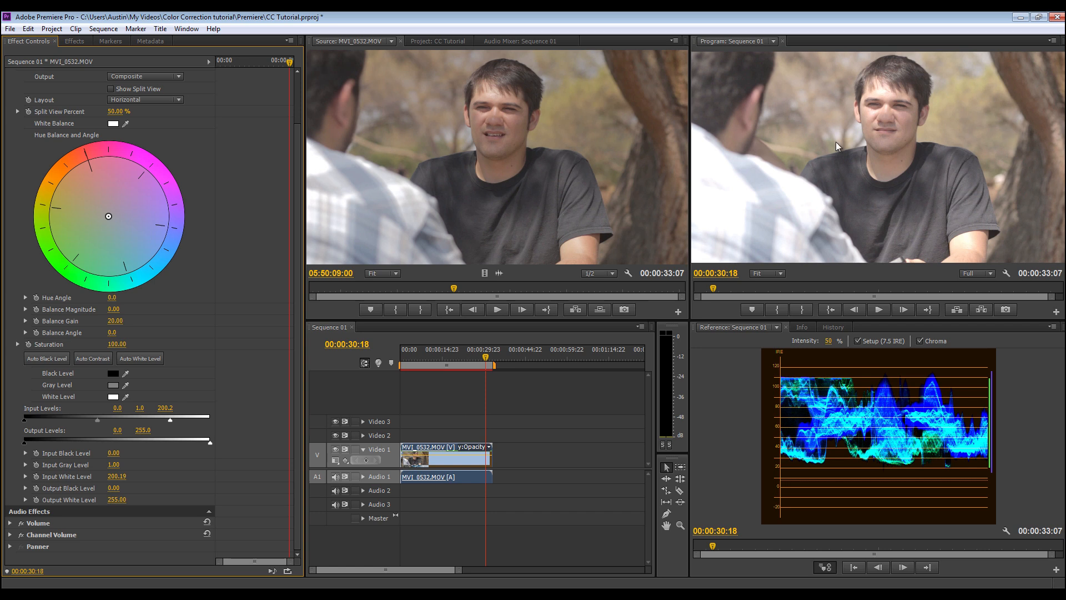
mouse_move(895, 179)
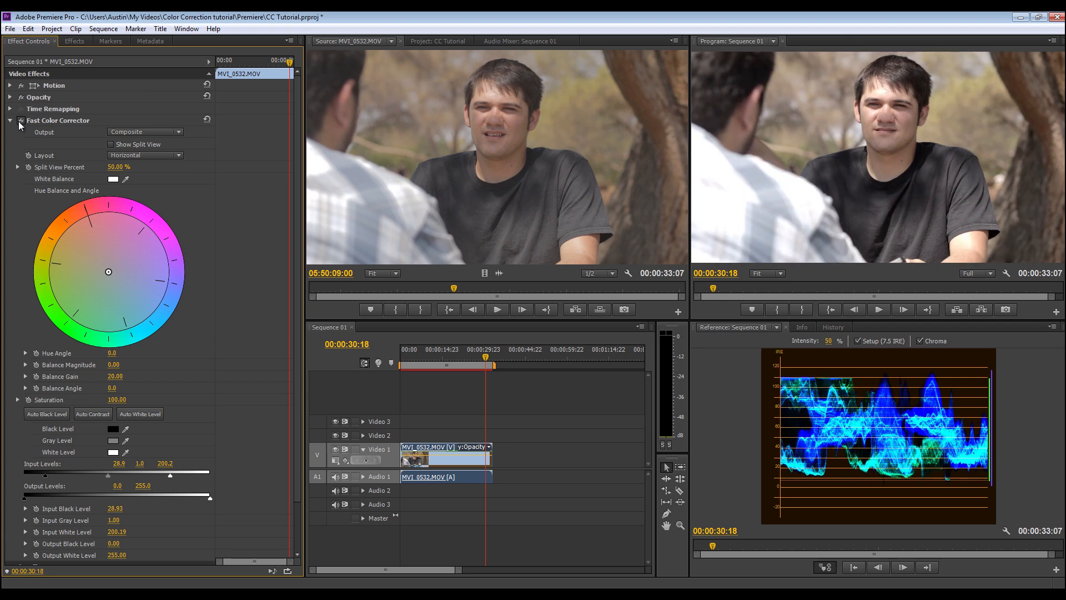
left_click(20, 120)
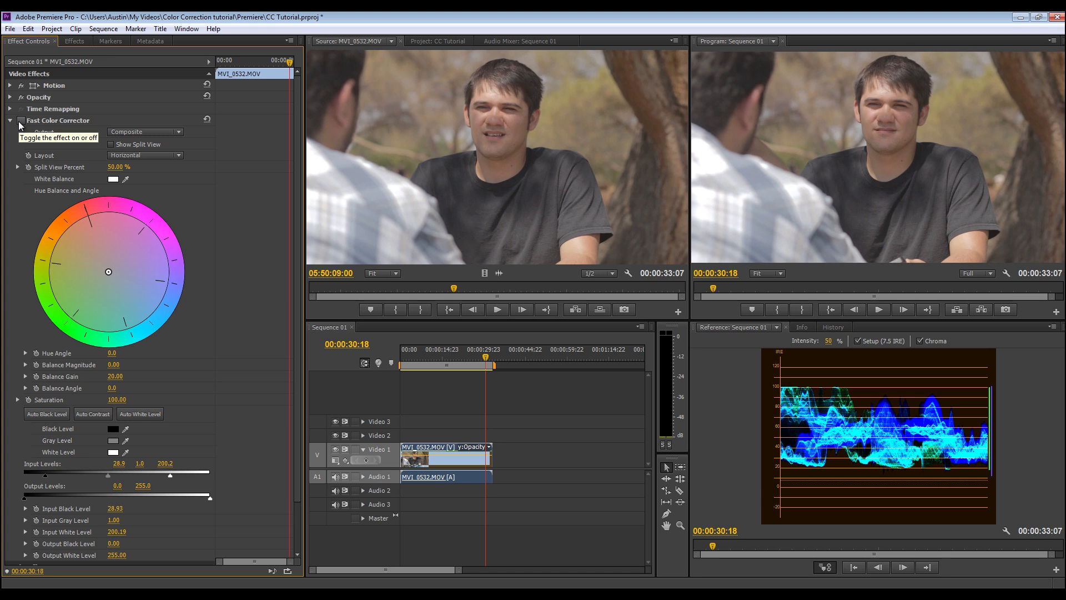
left_click(21, 120)
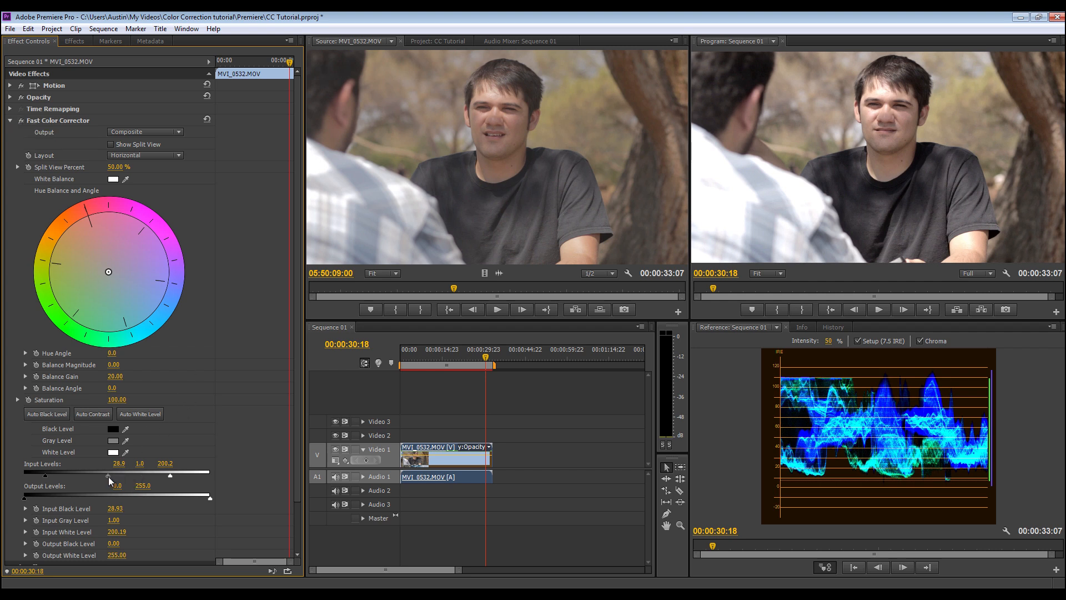
Darken the midtones so the input gray level settles just under 1.0.
left_click_drag(108, 476, 113, 479)
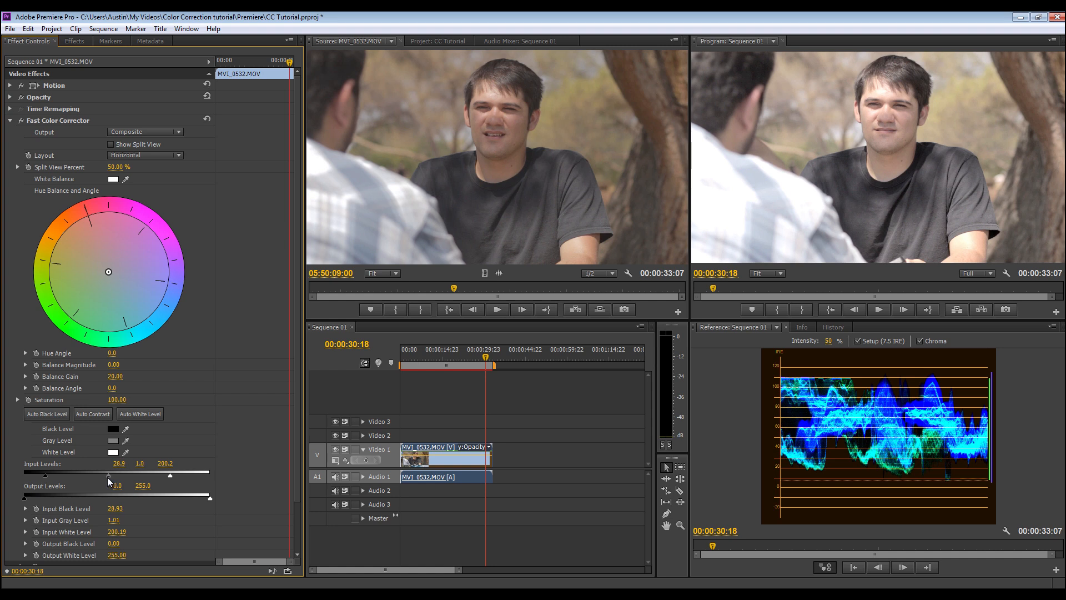
left_click_drag(112, 474, 105, 474)
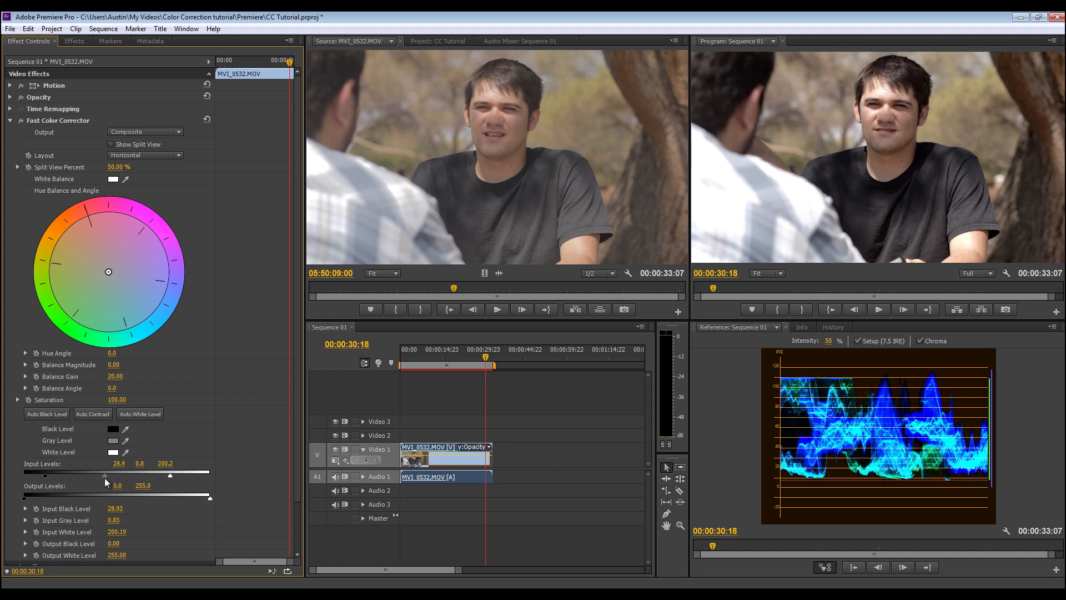
left_click_drag(106, 474, 122, 474)
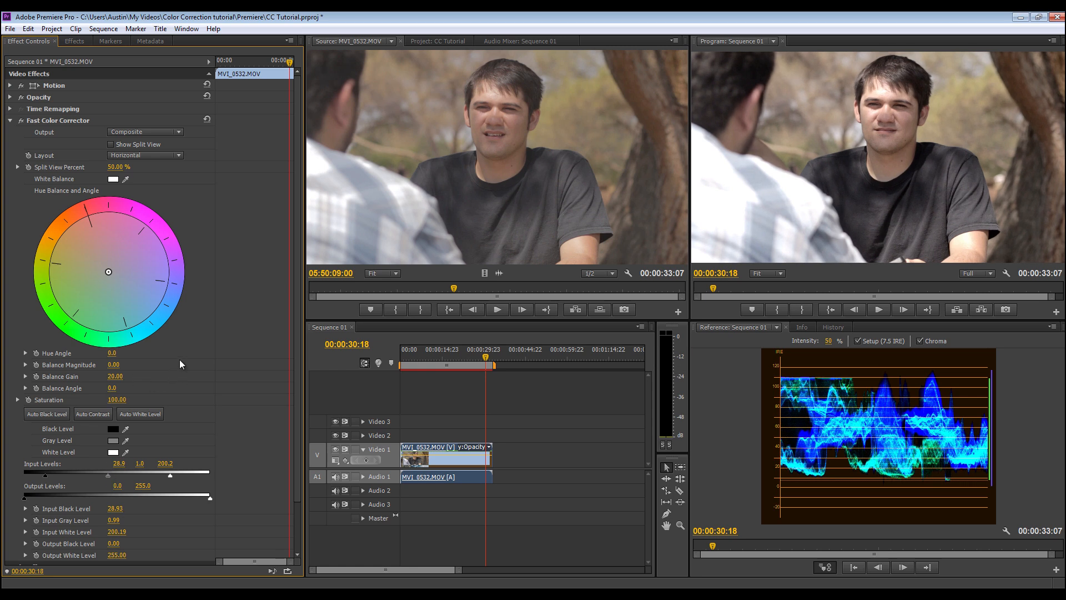
mouse_move(190, 314)
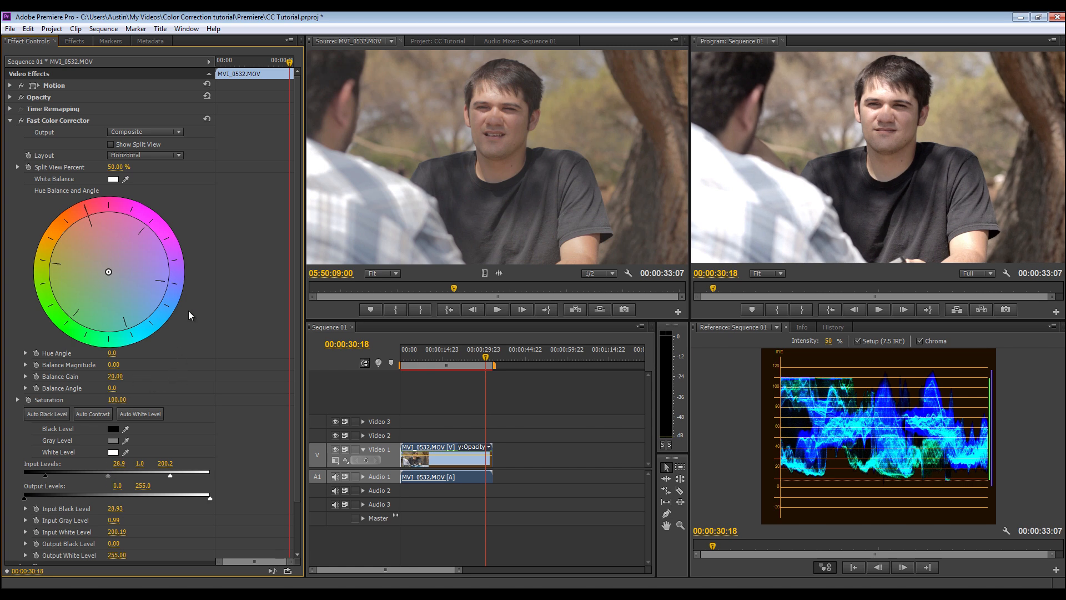
mouse_move(183, 322)
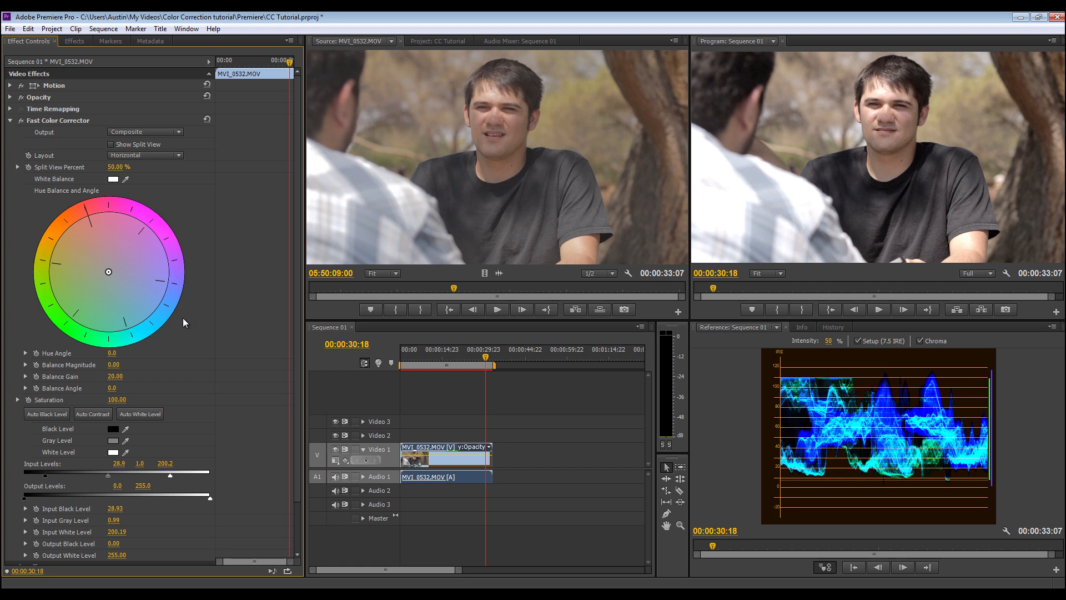
mouse_move(178, 387)
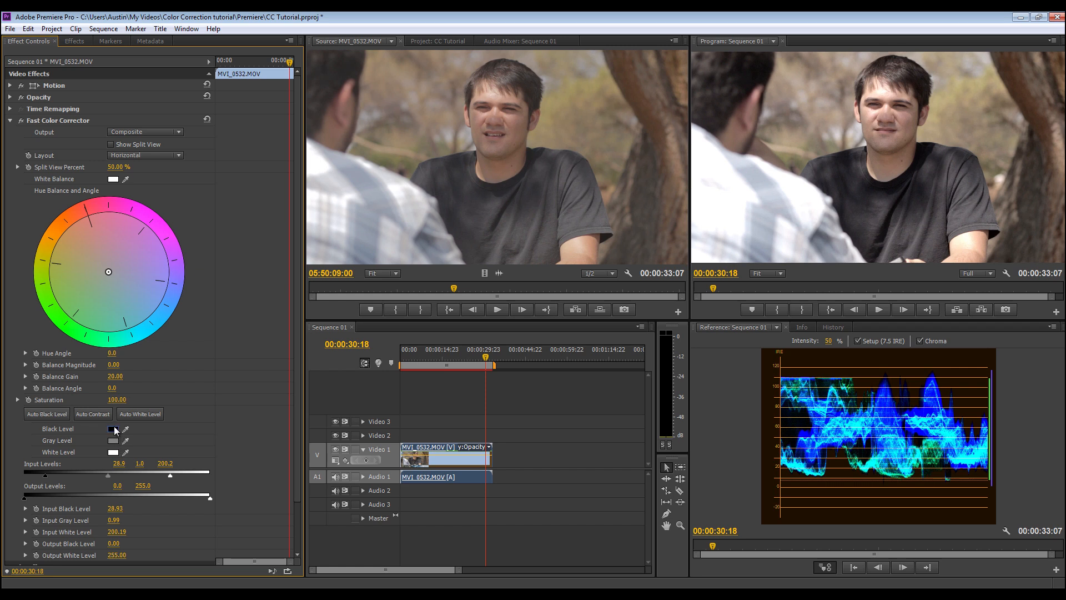
Set the Fast Color Corrector saturation value from 100 to 140.
double_click(116, 399)
type("140")
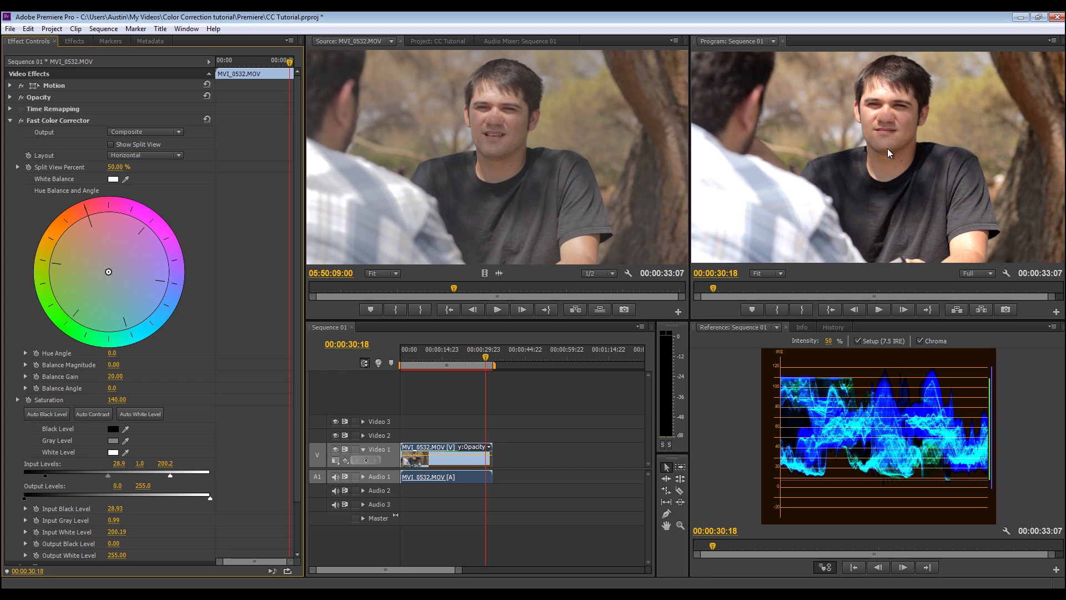
mouse_move(898, 152)
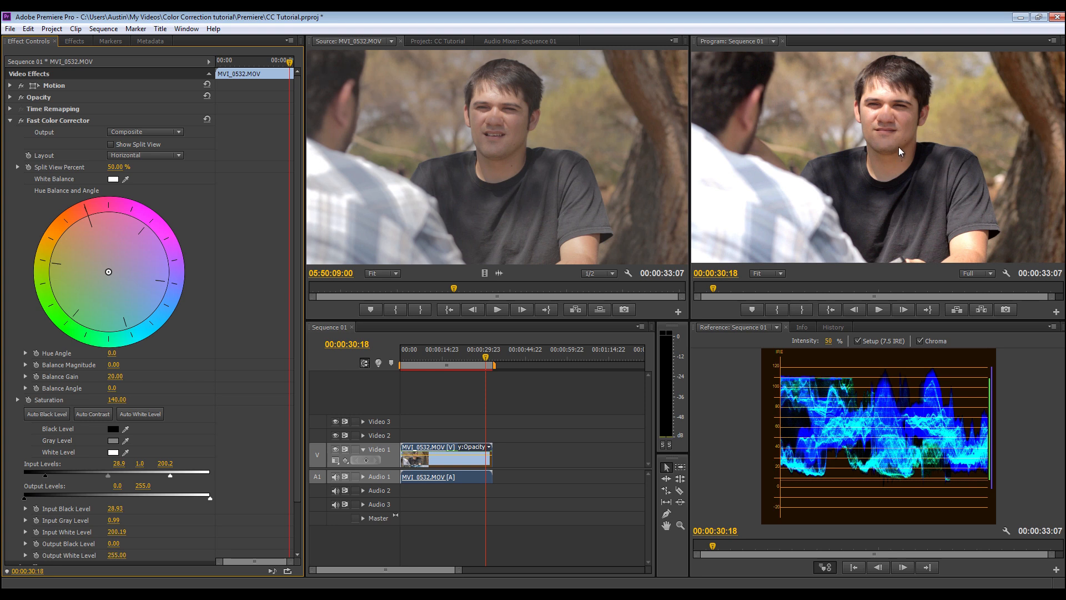
mouse_move(892, 141)
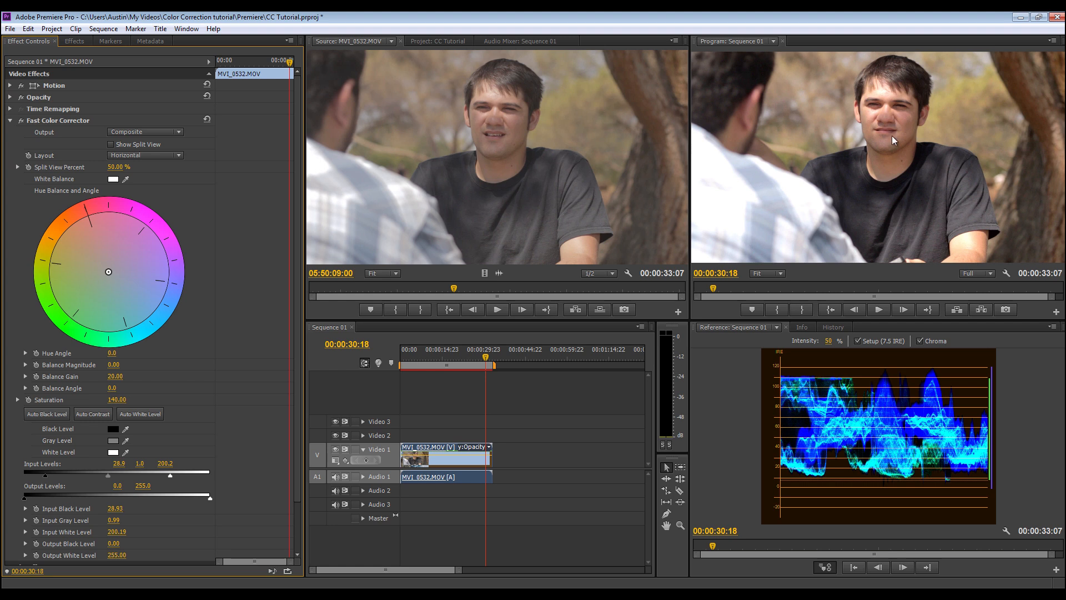
mouse_move(206, 217)
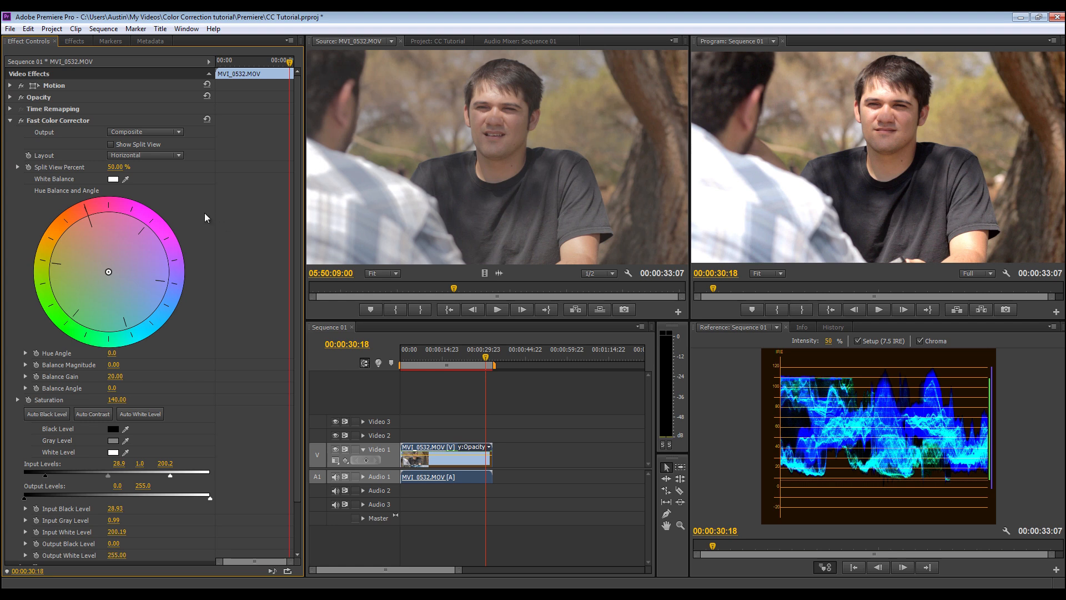
mouse_move(169, 203)
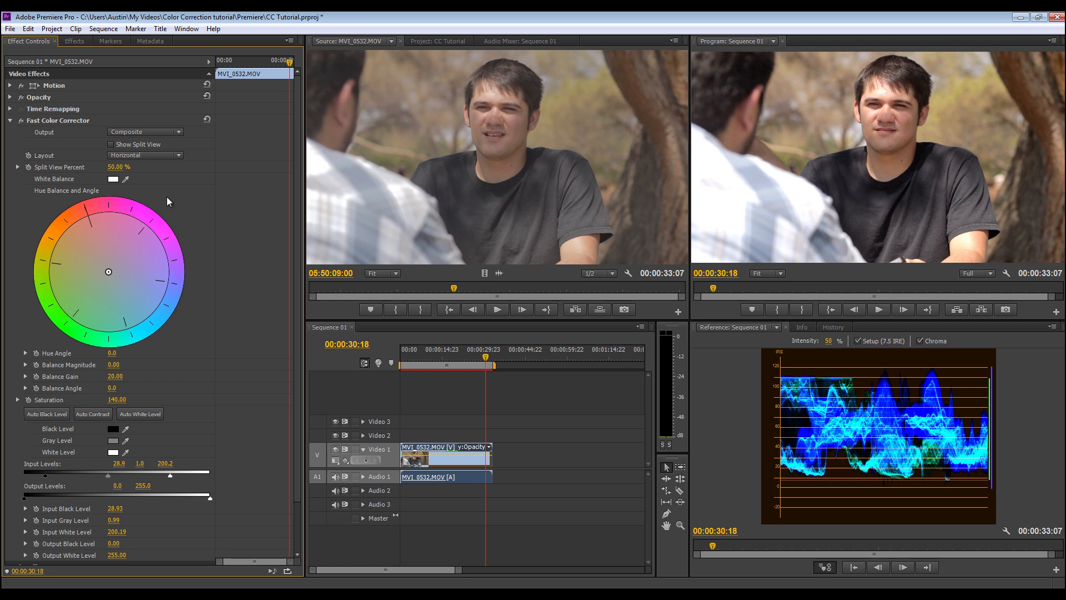
mouse_move(752, 385)
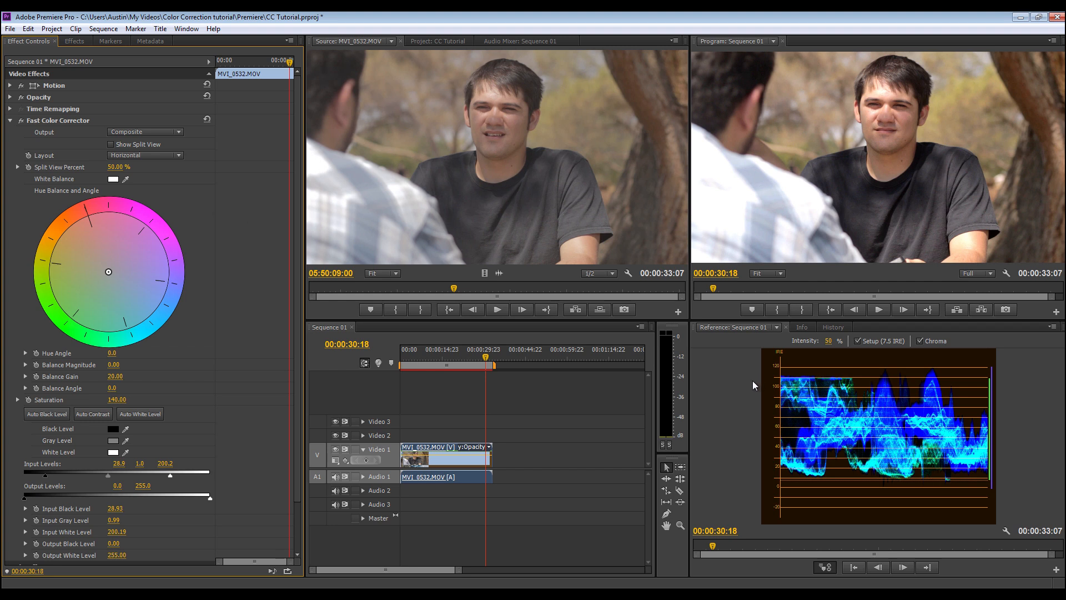
mouse_move(916, 135)
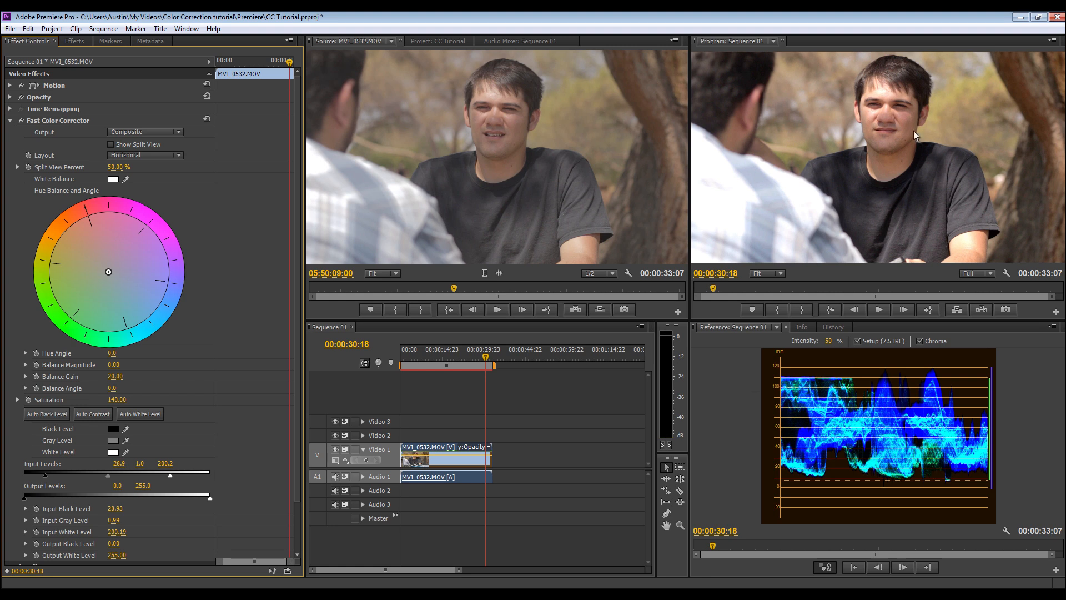
mouse_move(886, 107)
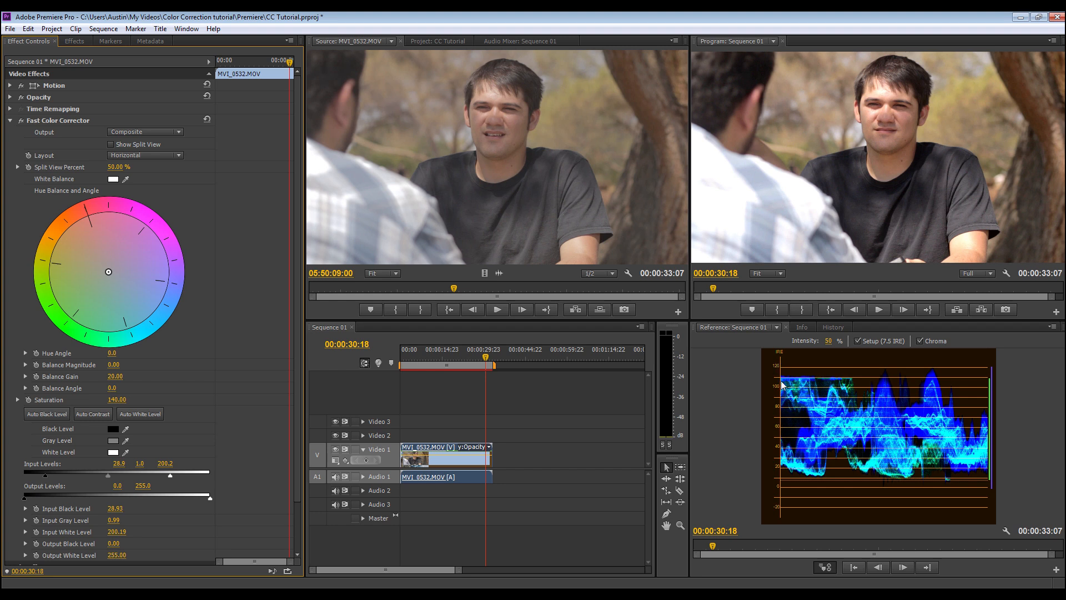
mouse_move(914, 394)
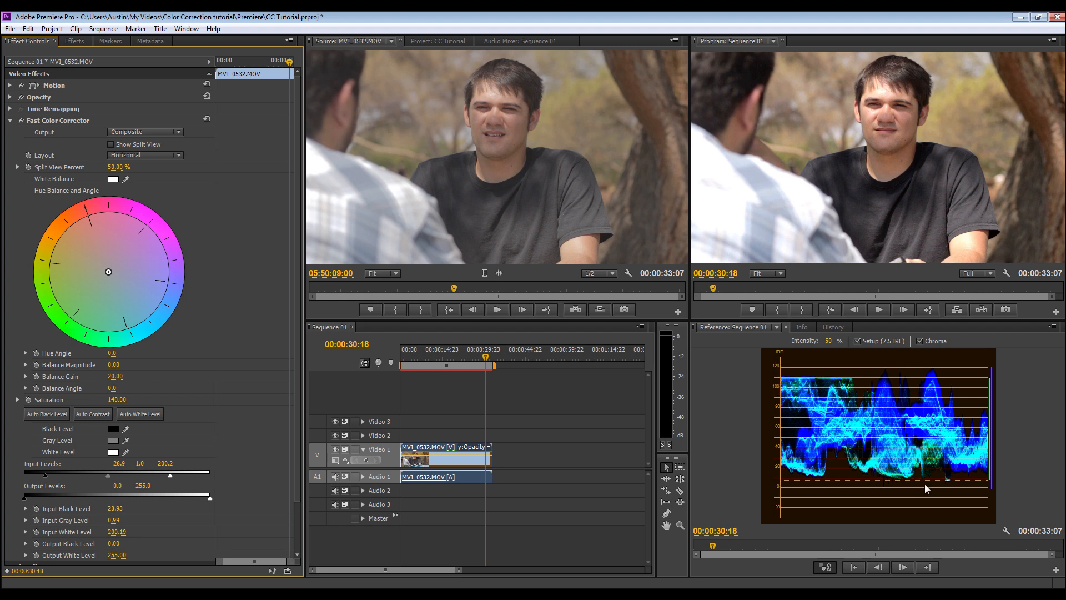
mouse_move(939, 486)
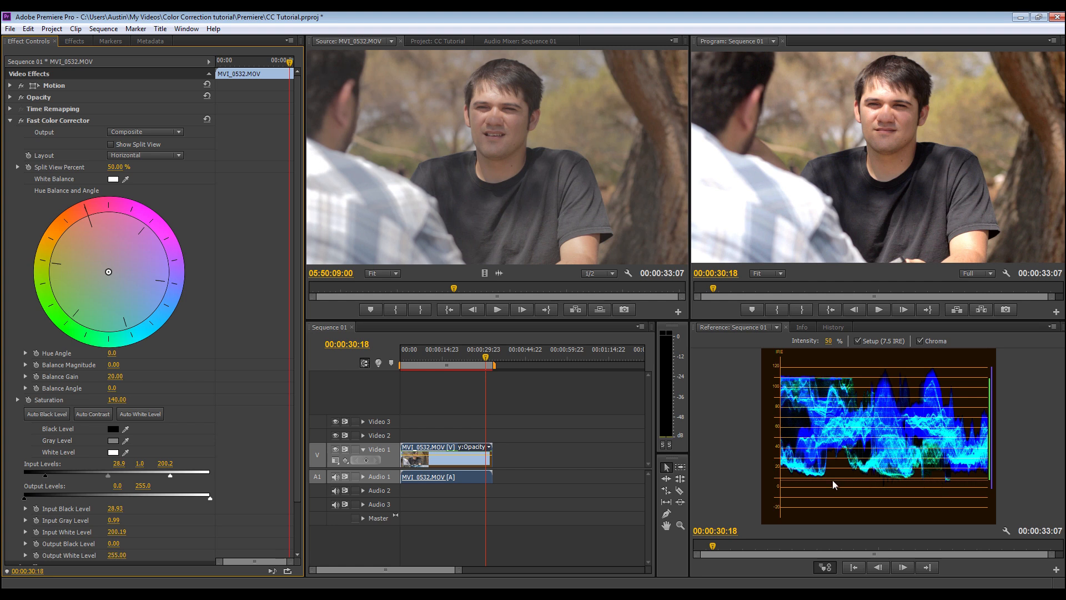
mouse_move(935, 480)
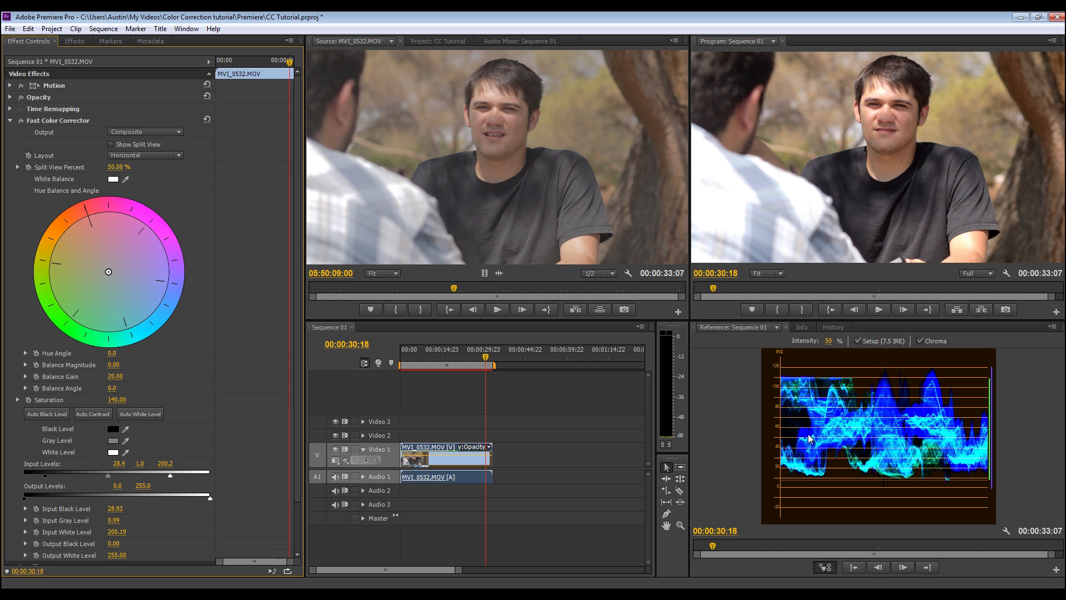
mouse_move(810, 480)
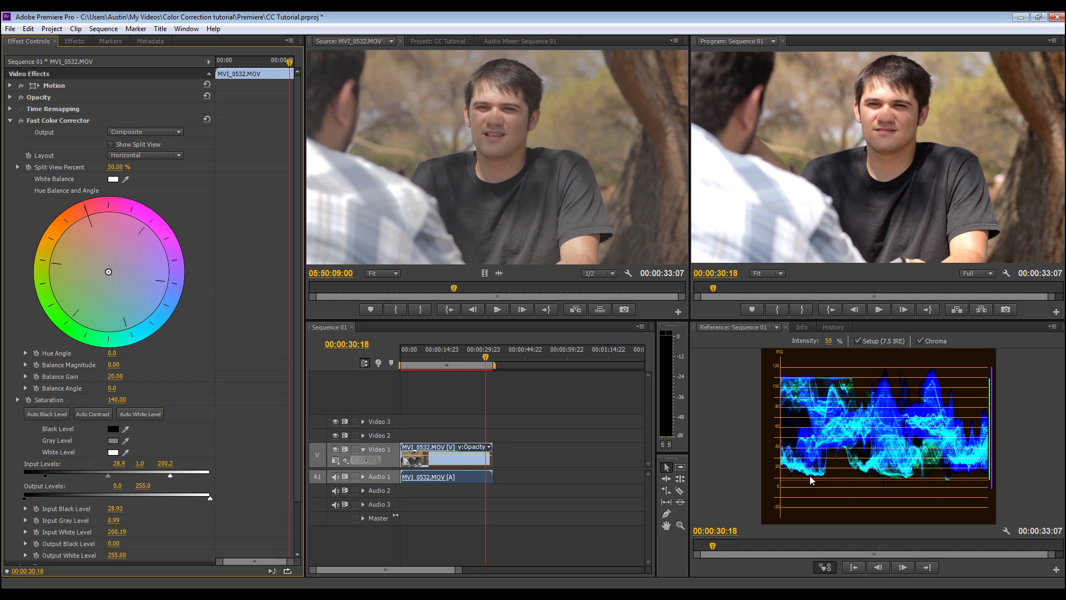
mouse_move(600, 453)
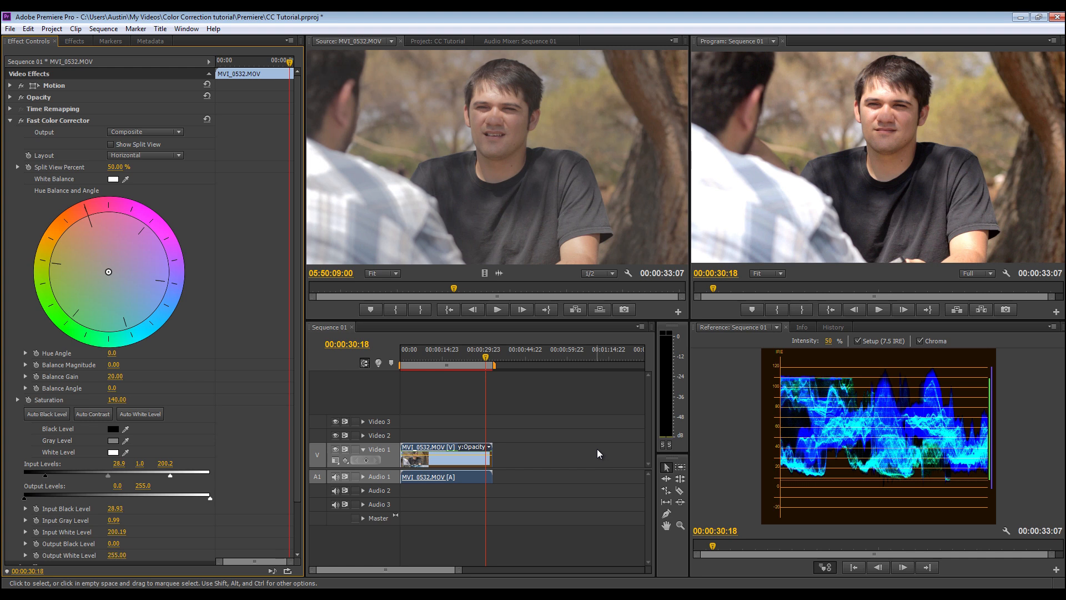
mouse_move(596, 453)
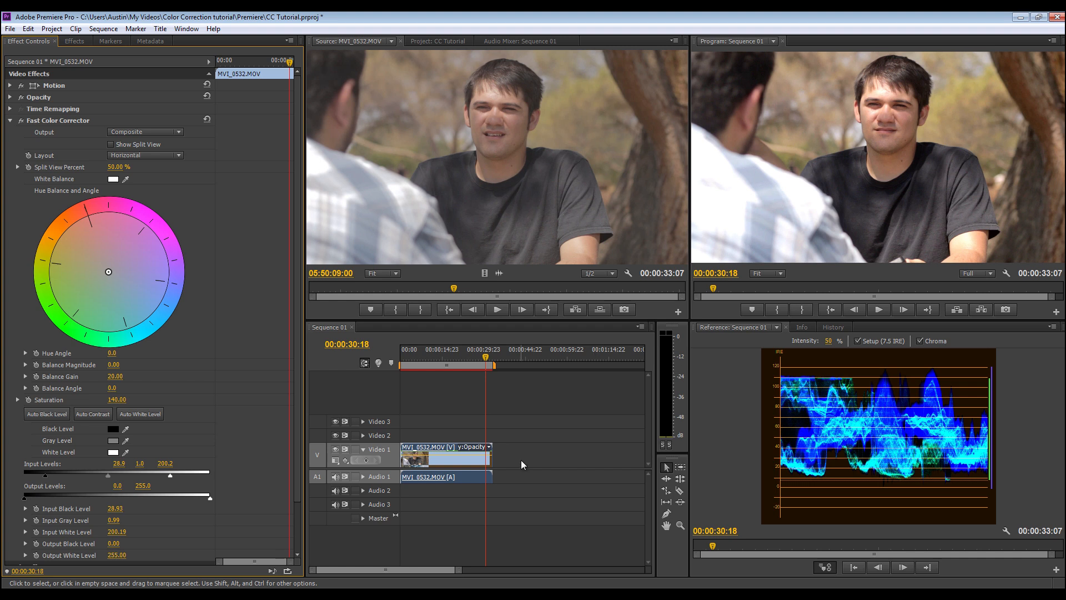
mouse_move(518, 459)
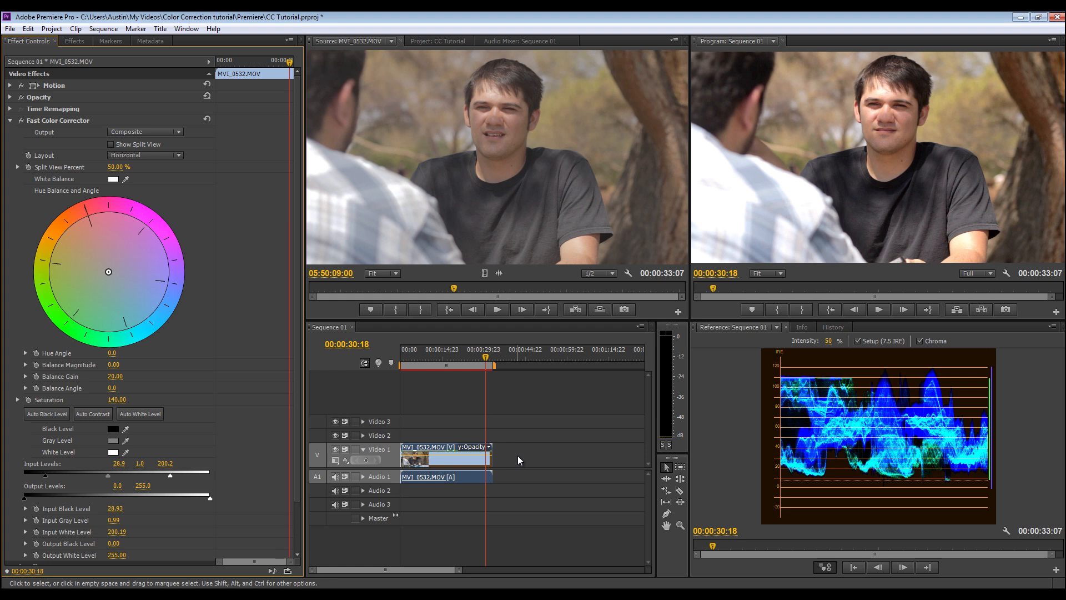